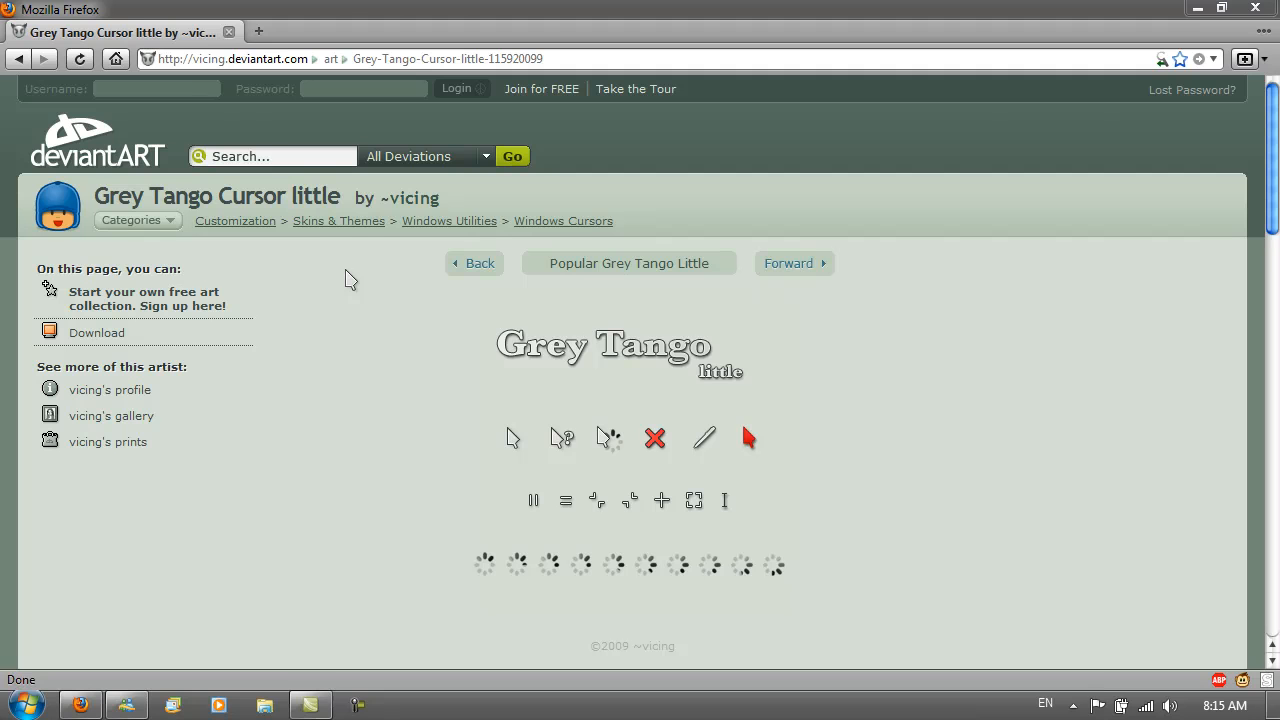
pyautogui.moveTo(390, 270)
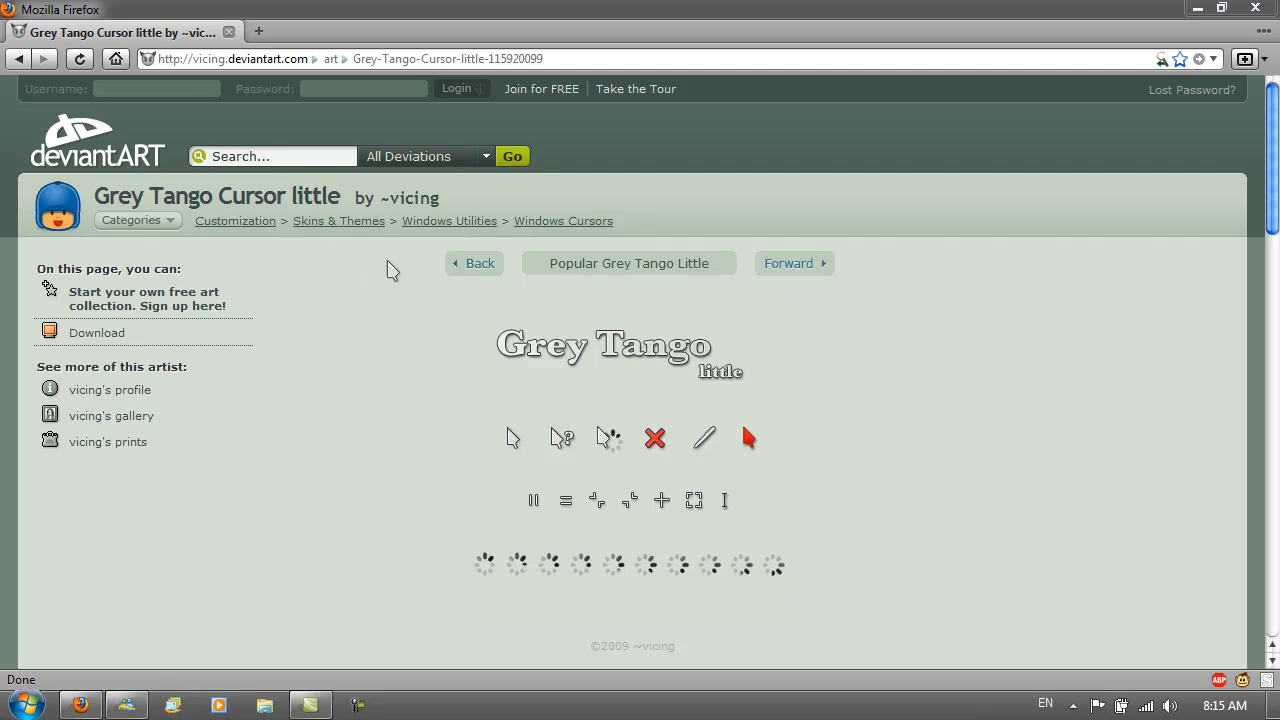
pyautogui.moveTo(410, 210)
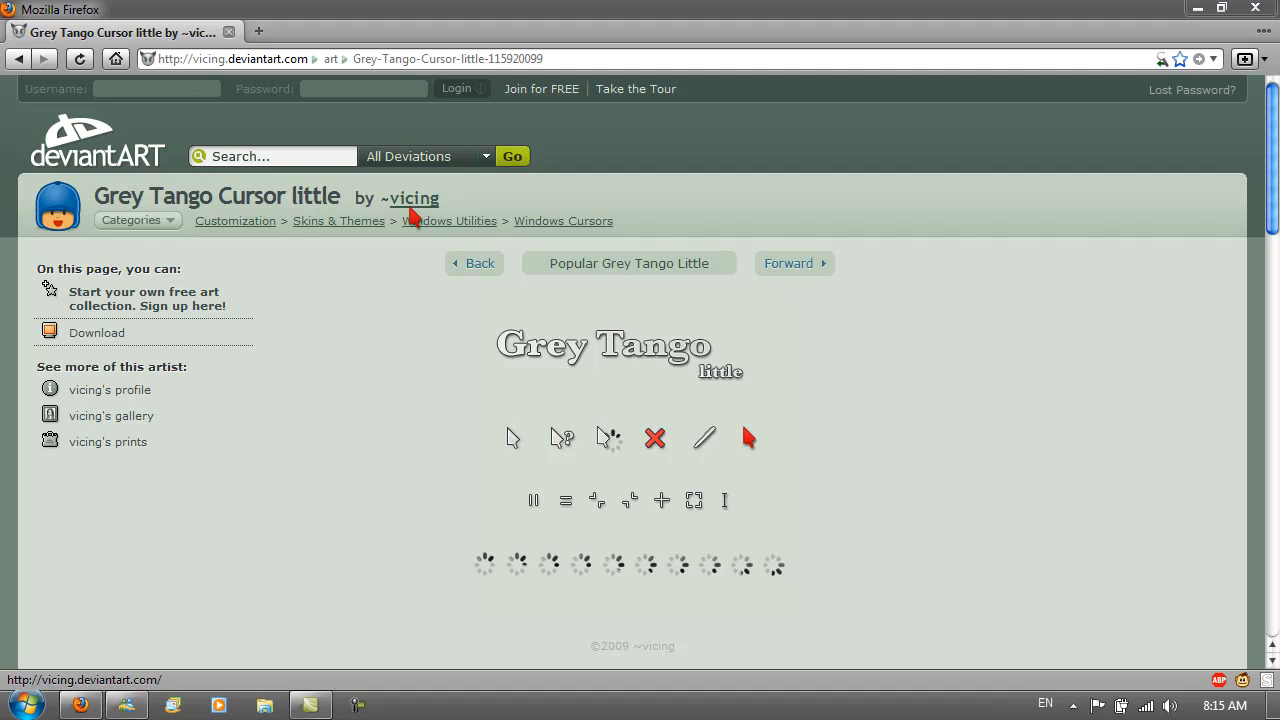
pyautogui.moveTo(632, 153)
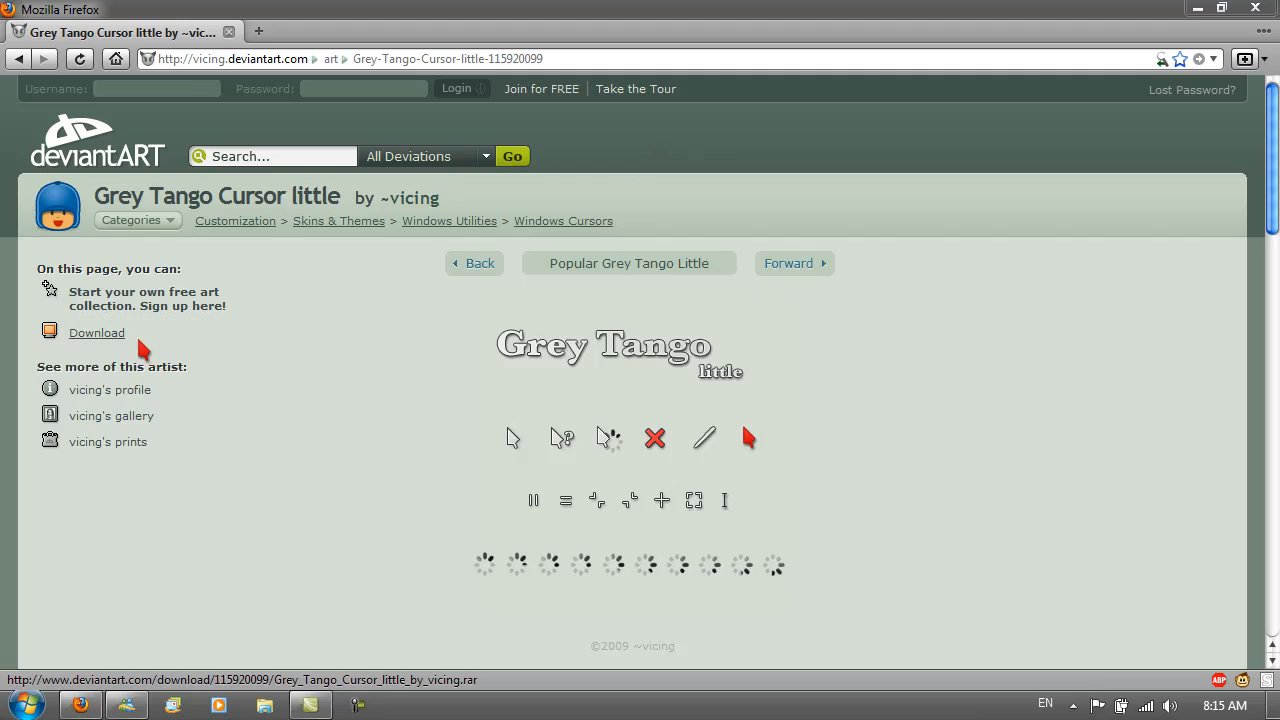
# Download the Grey Tango Cursor little archive from its DeviantArt page
pyautogui.click(96, 332)
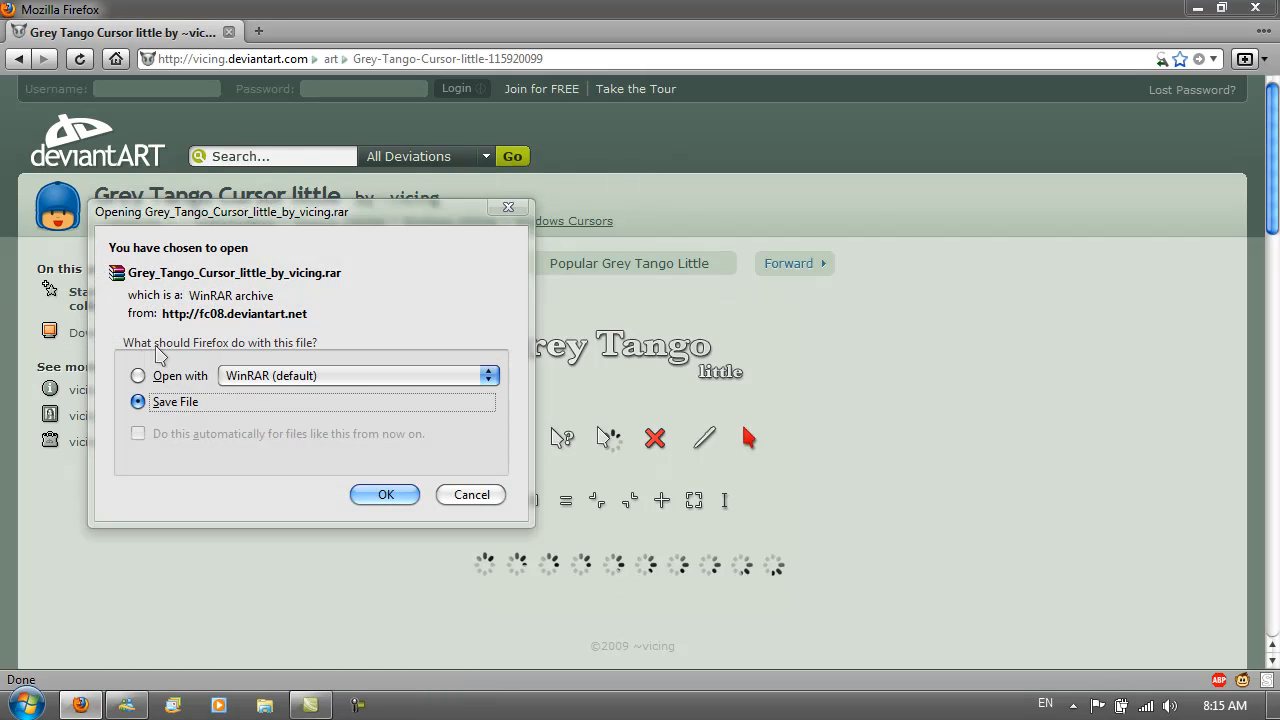
pyautogui.moveTo(380, 315)
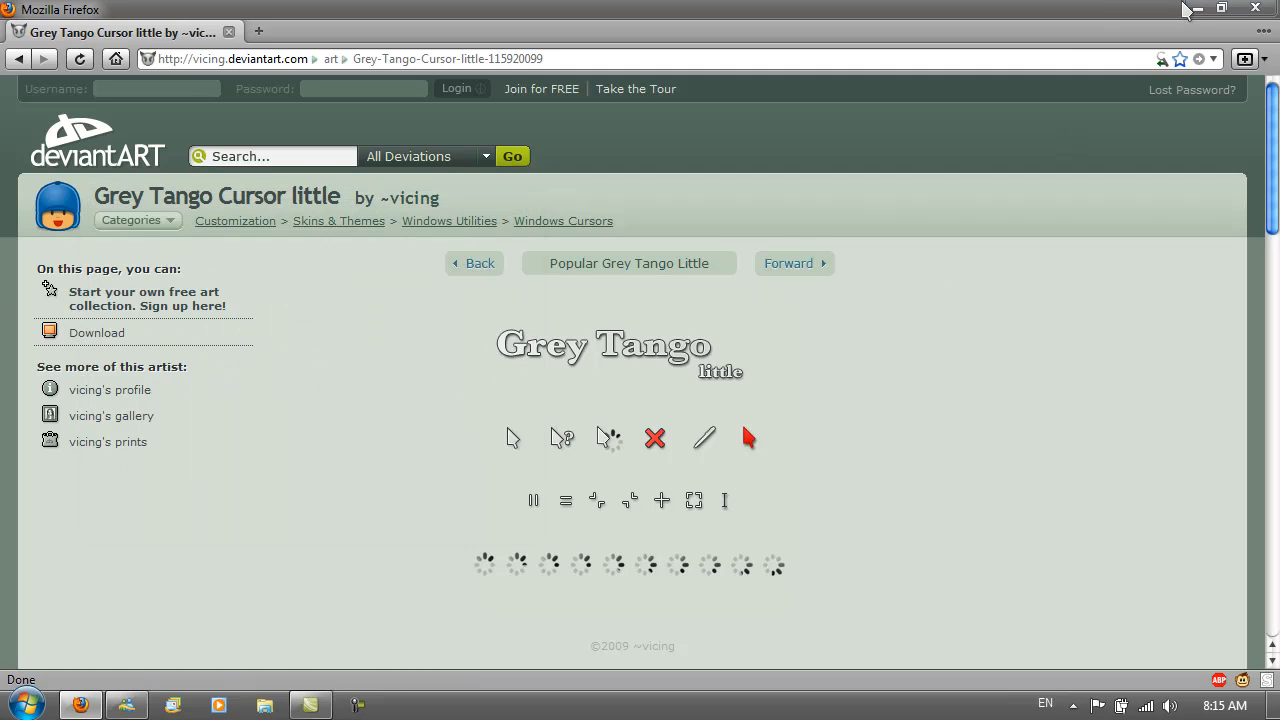
pyautogui.moveTo(1191, 10)
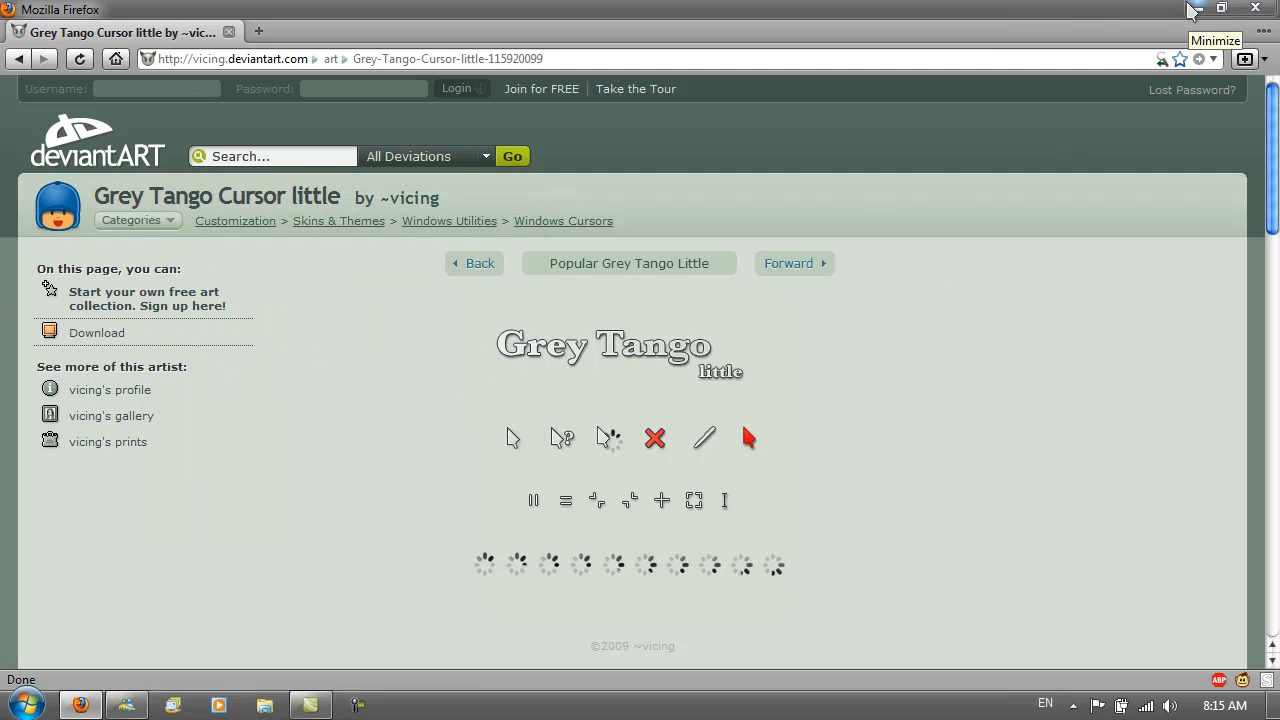
# Browse C:\Windows\Cursors\Grey Tango little to check its cursor files, then close Explorer
pyautogui.click(27, 704)
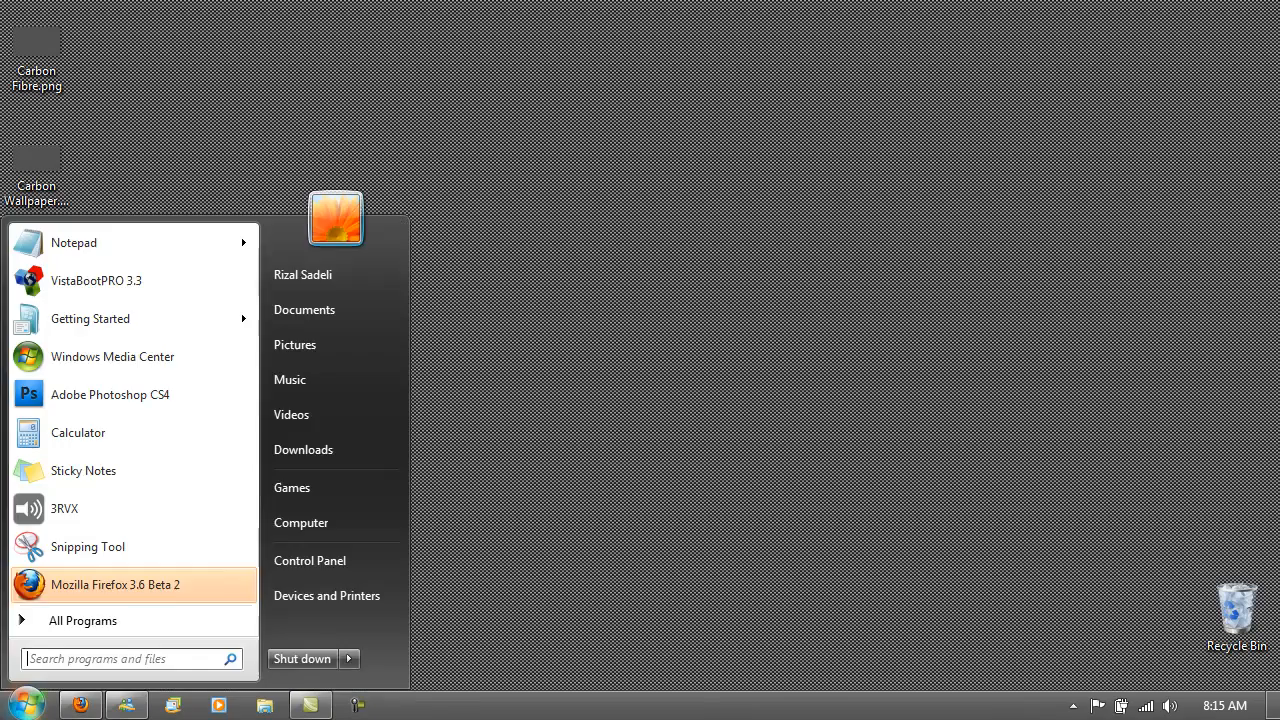
pyautogui.click(300, 522)
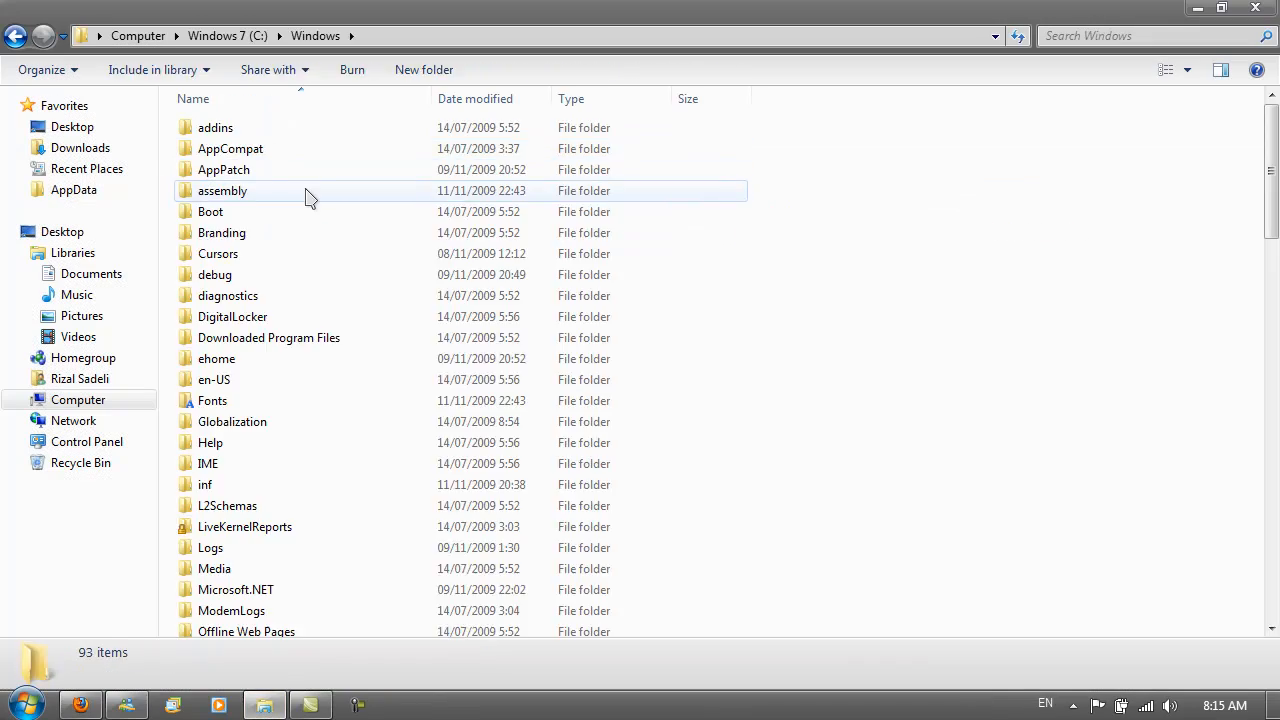
pyautogui.doubleClick(218, 253)
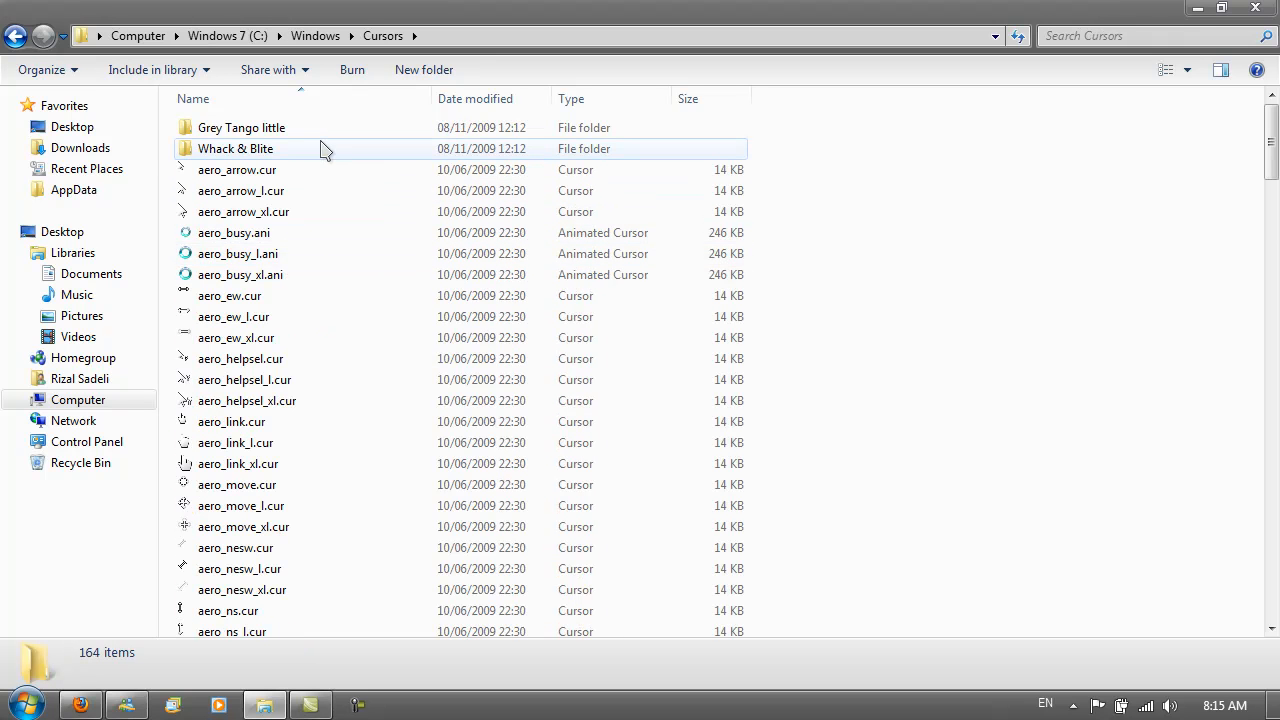
pyautogui.moveTo(315, 127)
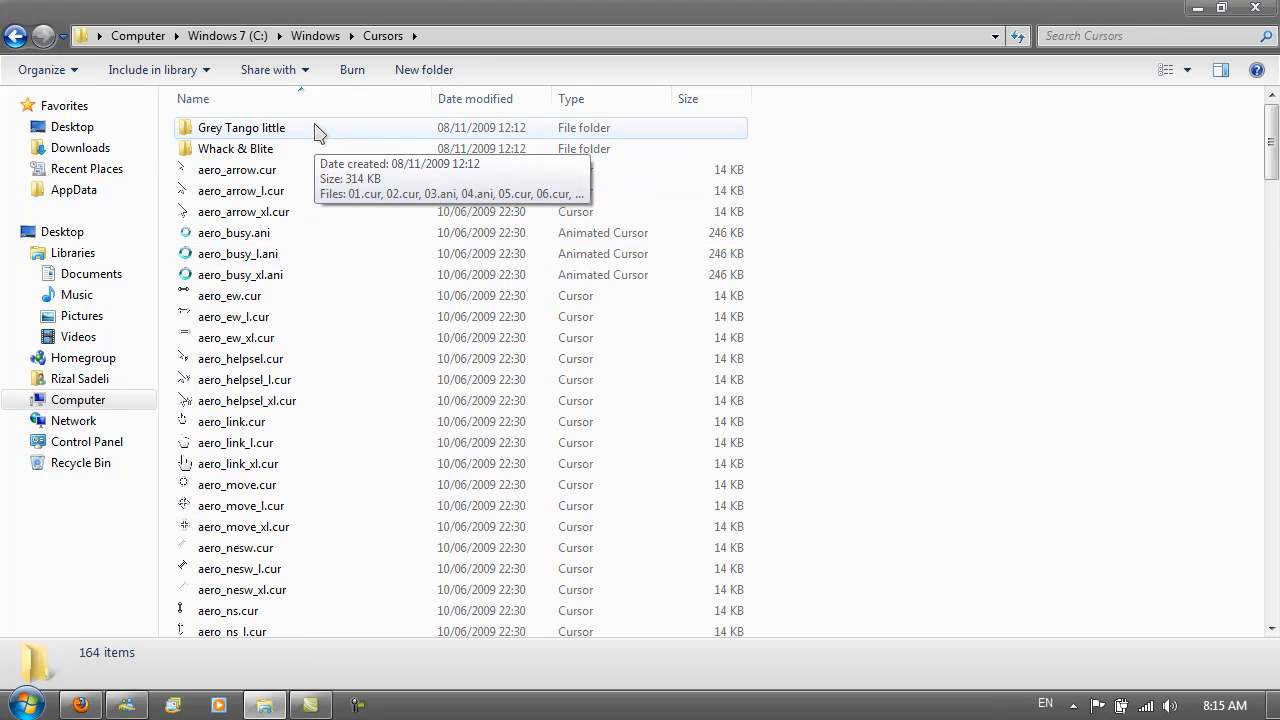
pyautogui.moveTo(243, 133)
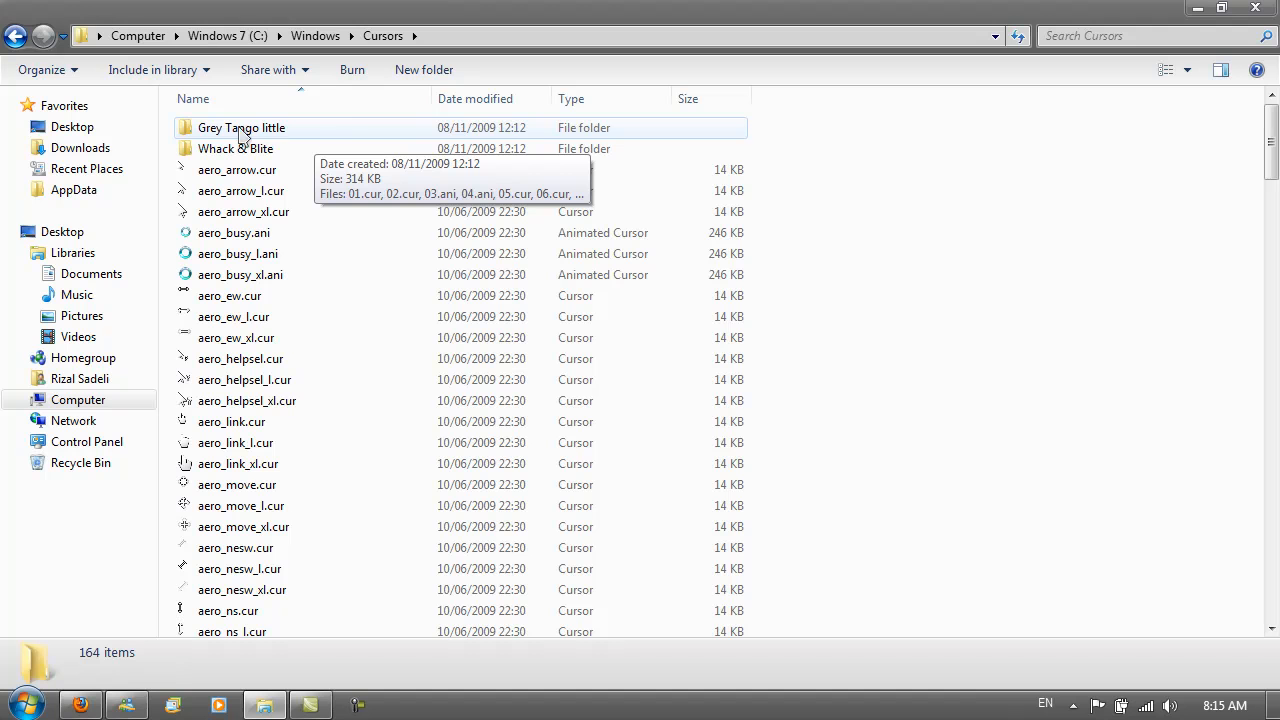
pyautogui.click(241, 127)
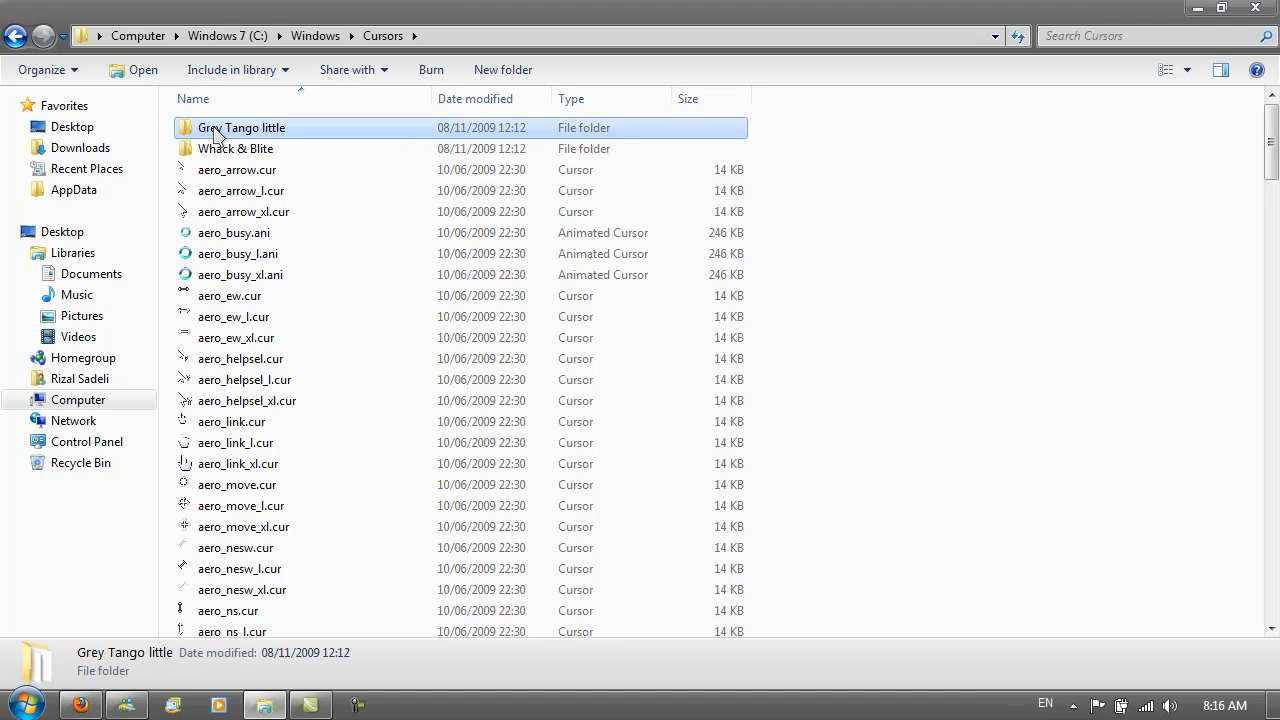
pyautogui.doubleClick(240, 127)
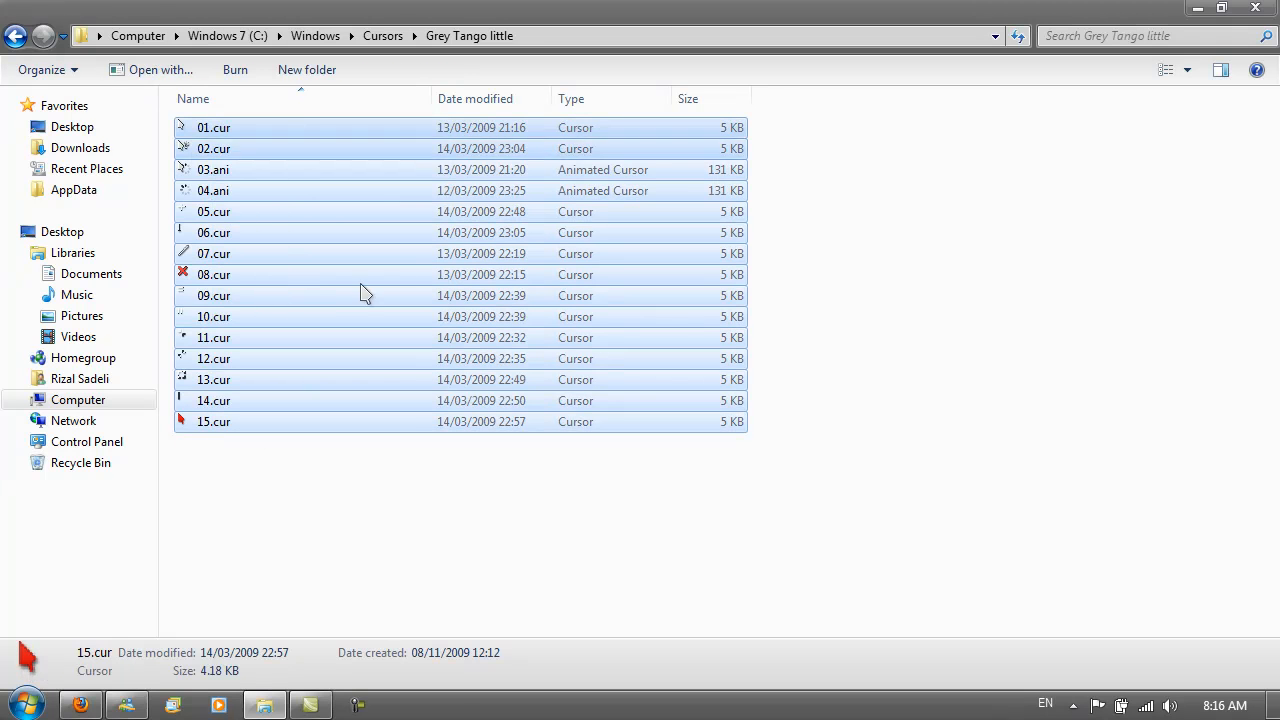
pyautogui.click(410, 455)
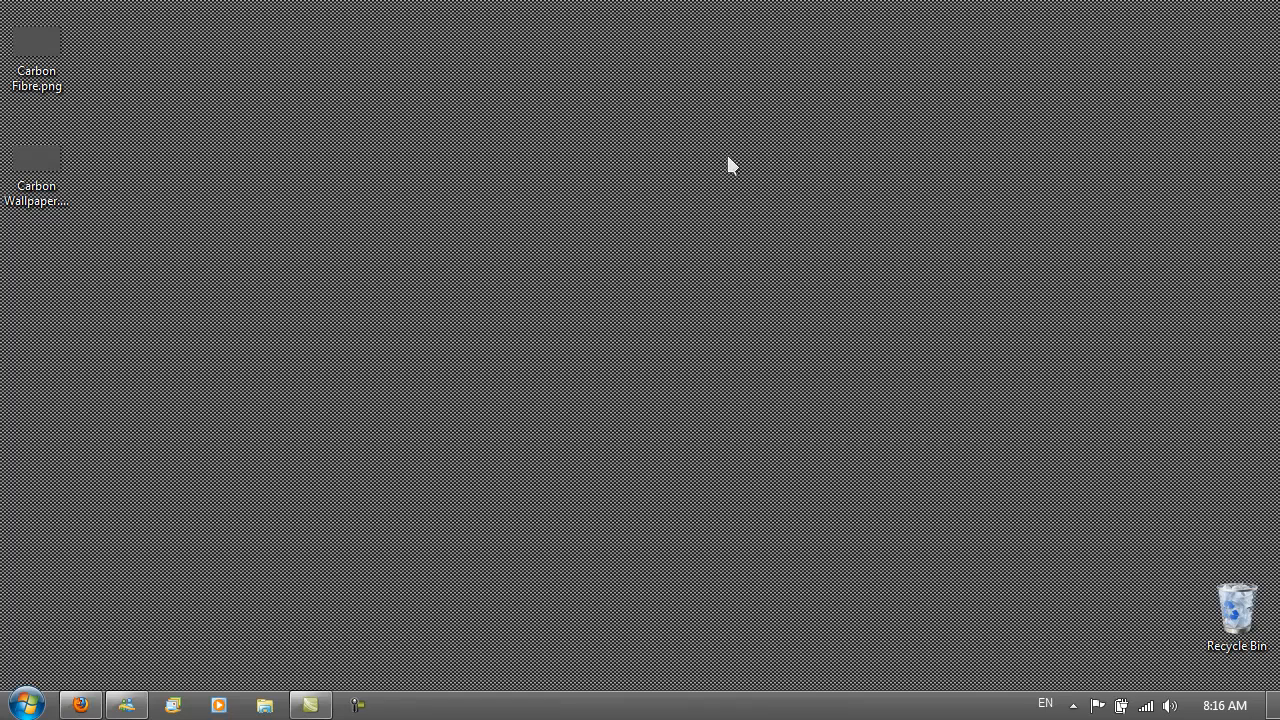
# From the desktop, open the mouse pointer settings and pick a pointer scheme
pyautogui.rightClick(730, 165)
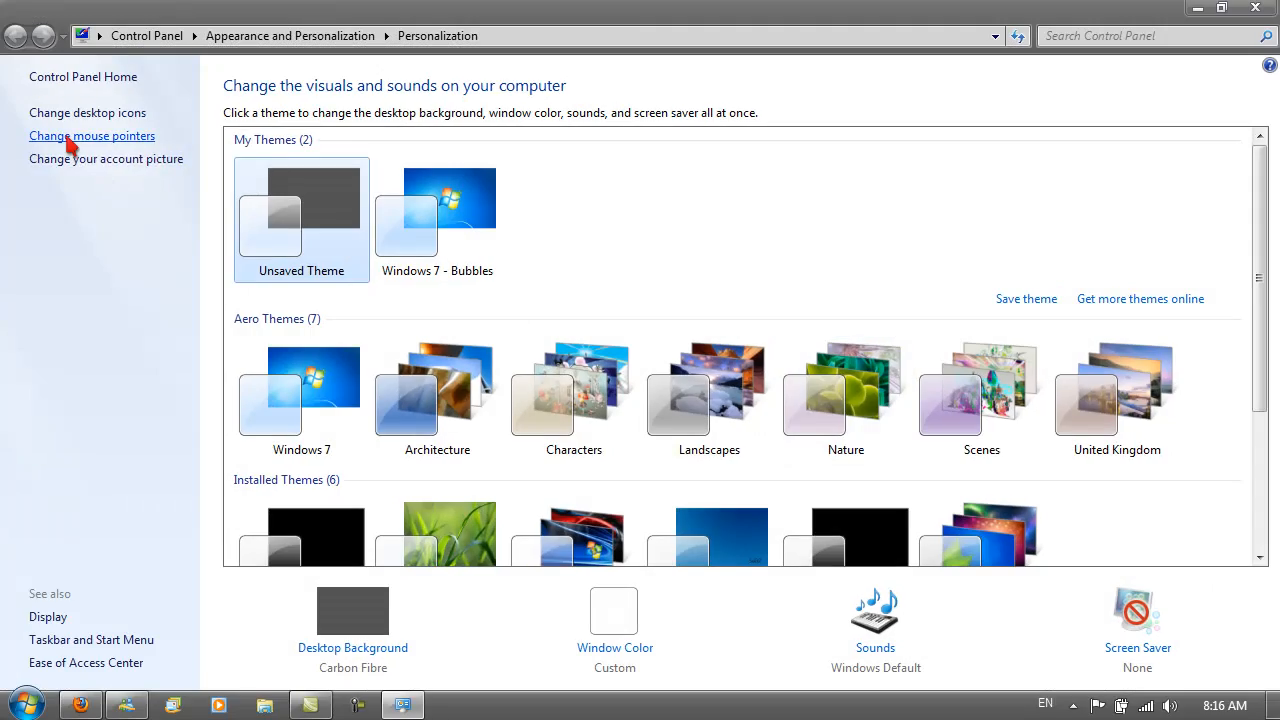
pyautogui.click(91, 135)
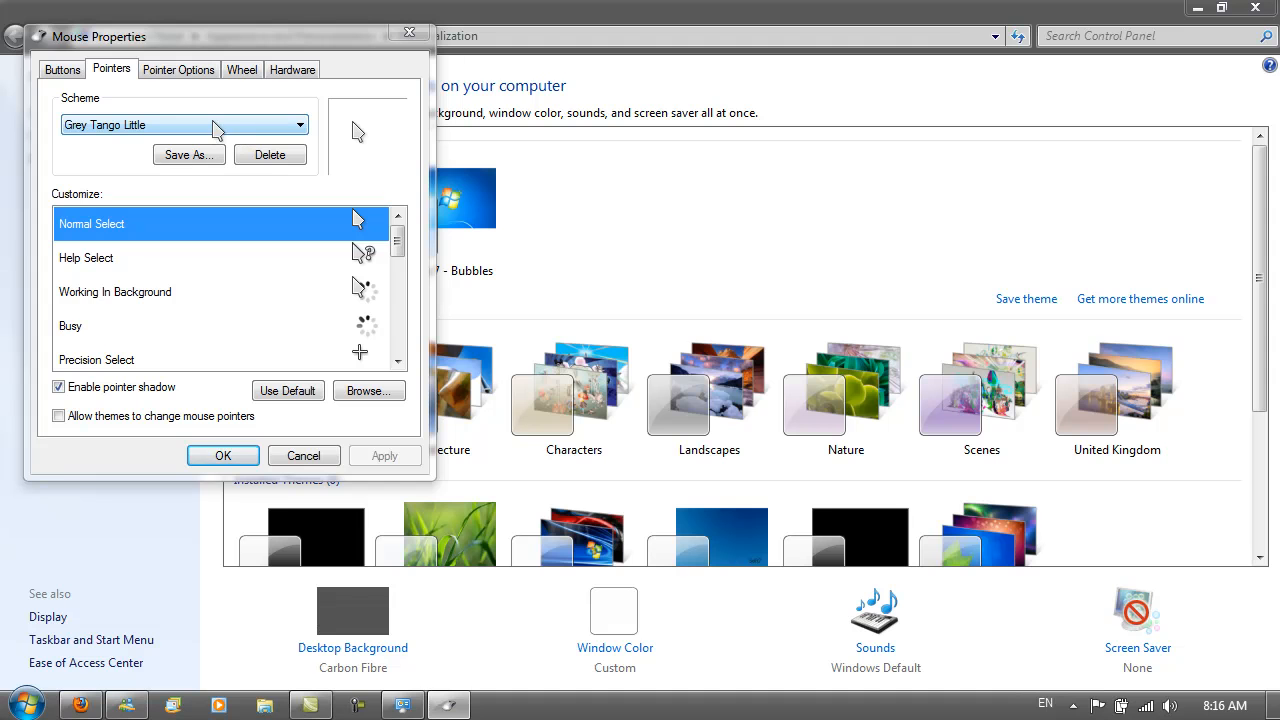
pyautogui.click(299, 124)
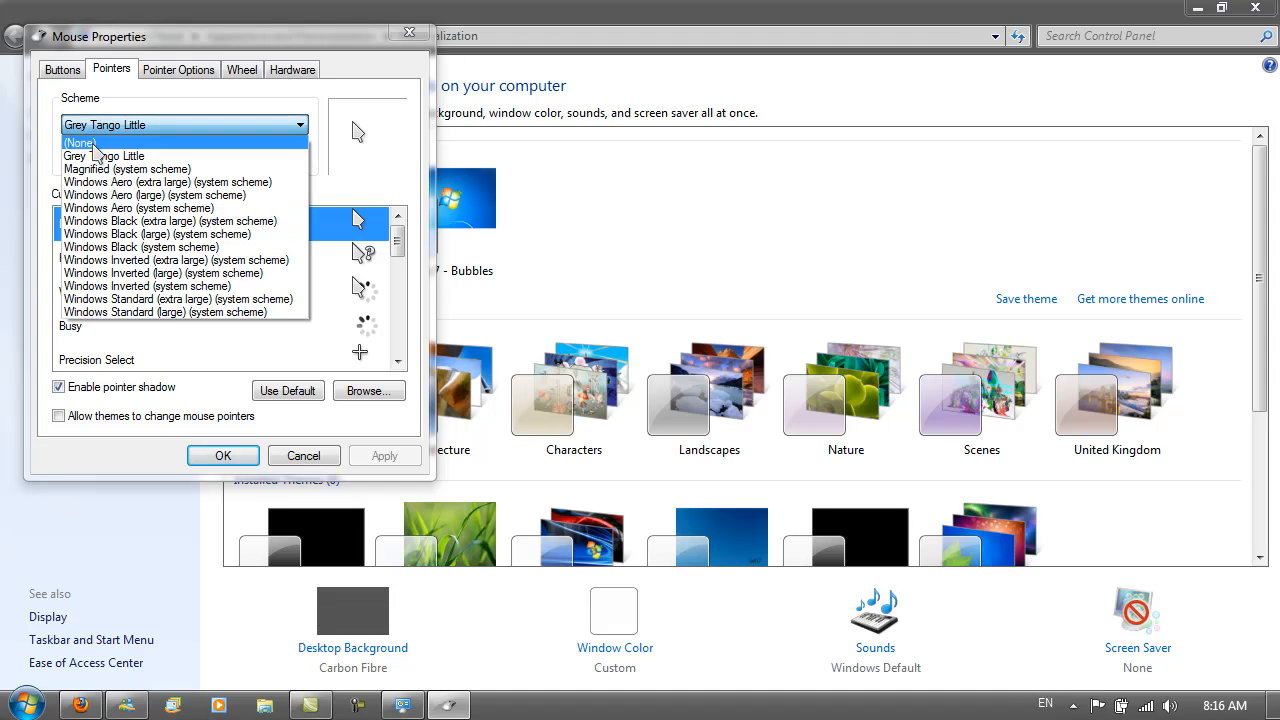
pyautogui.click(79, 142)
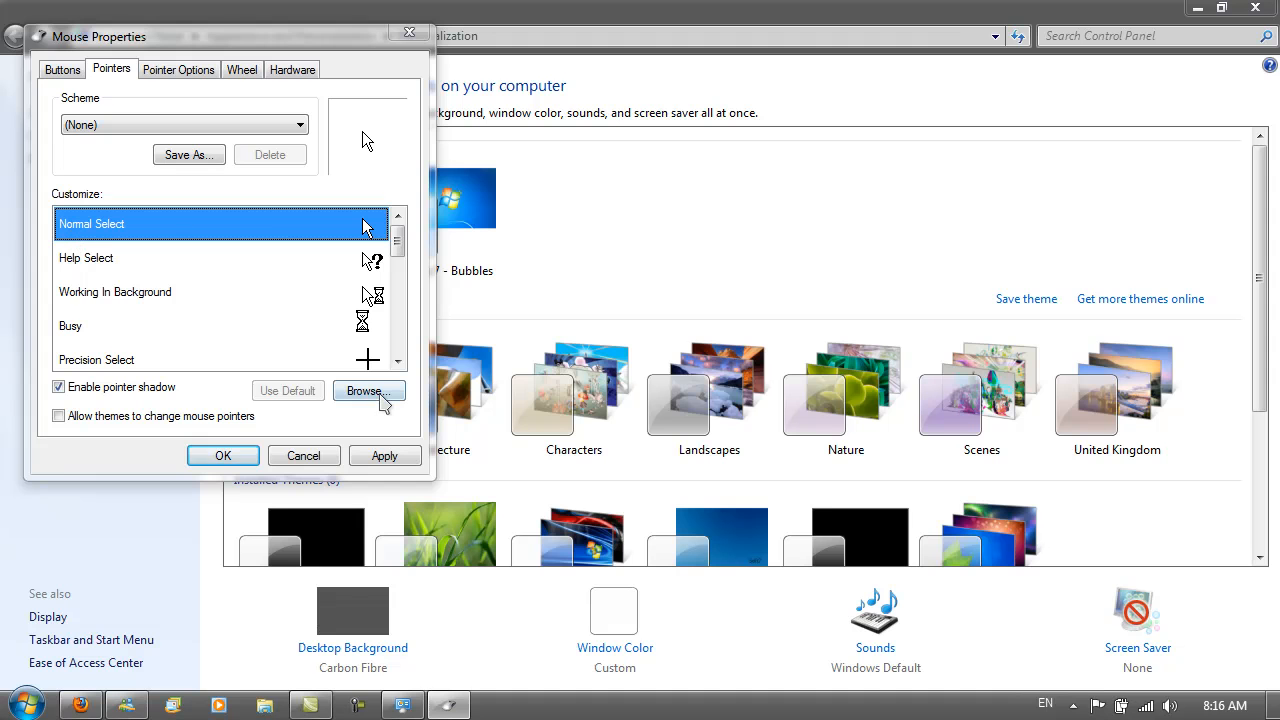
# Browse into the Grey Tango little cursors folder, then cancel without choosing a cursor
pyautogui.click(369, 391)
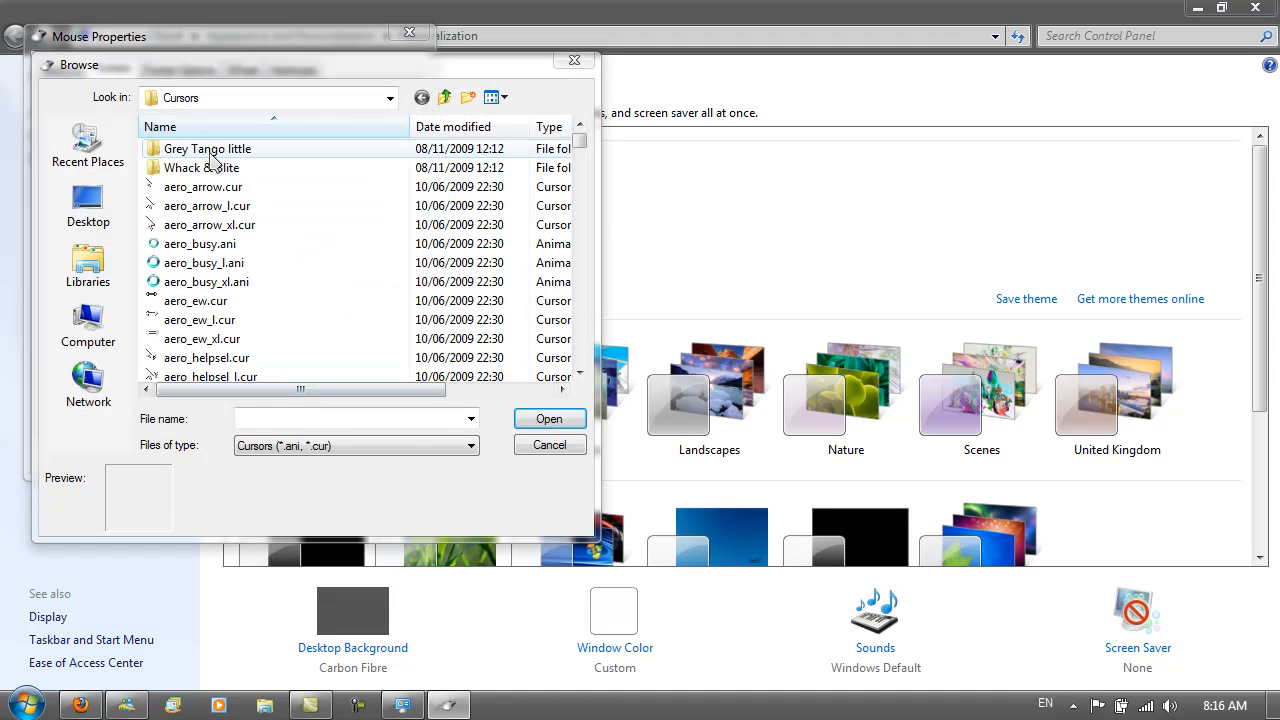
pyautogui.doubleClick(207, 148)
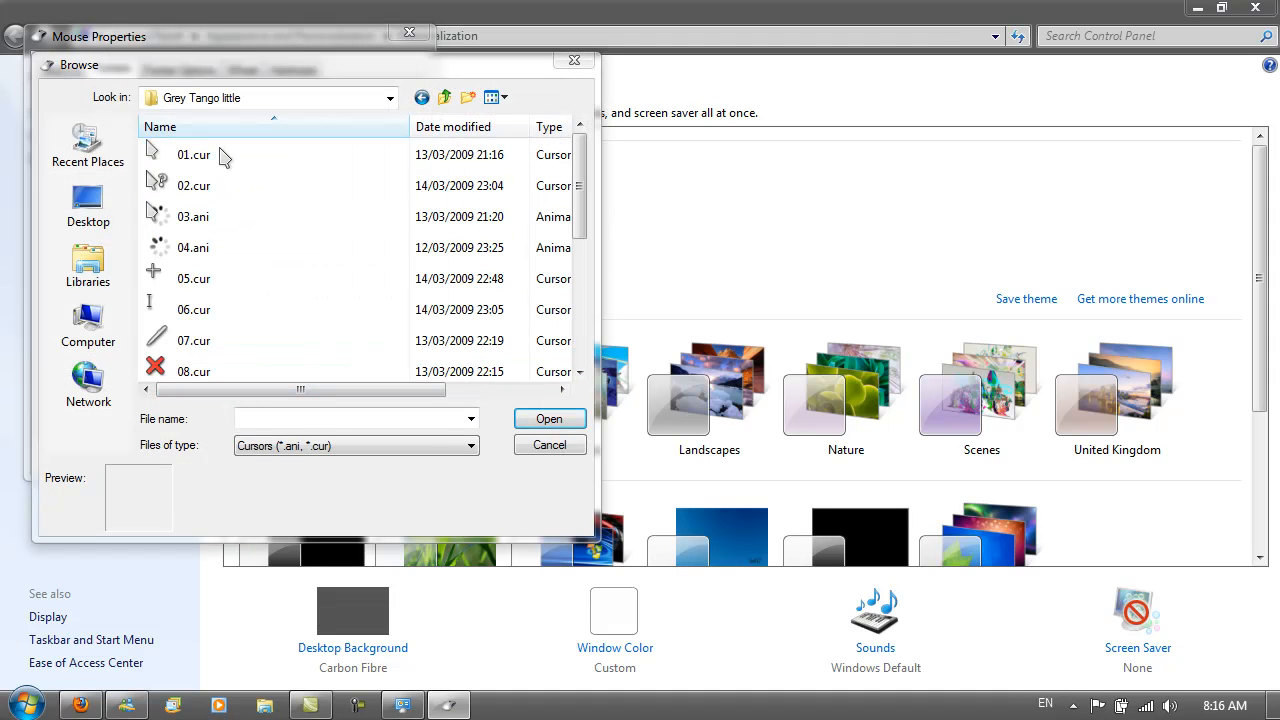
pyautogui.click(549, 444)
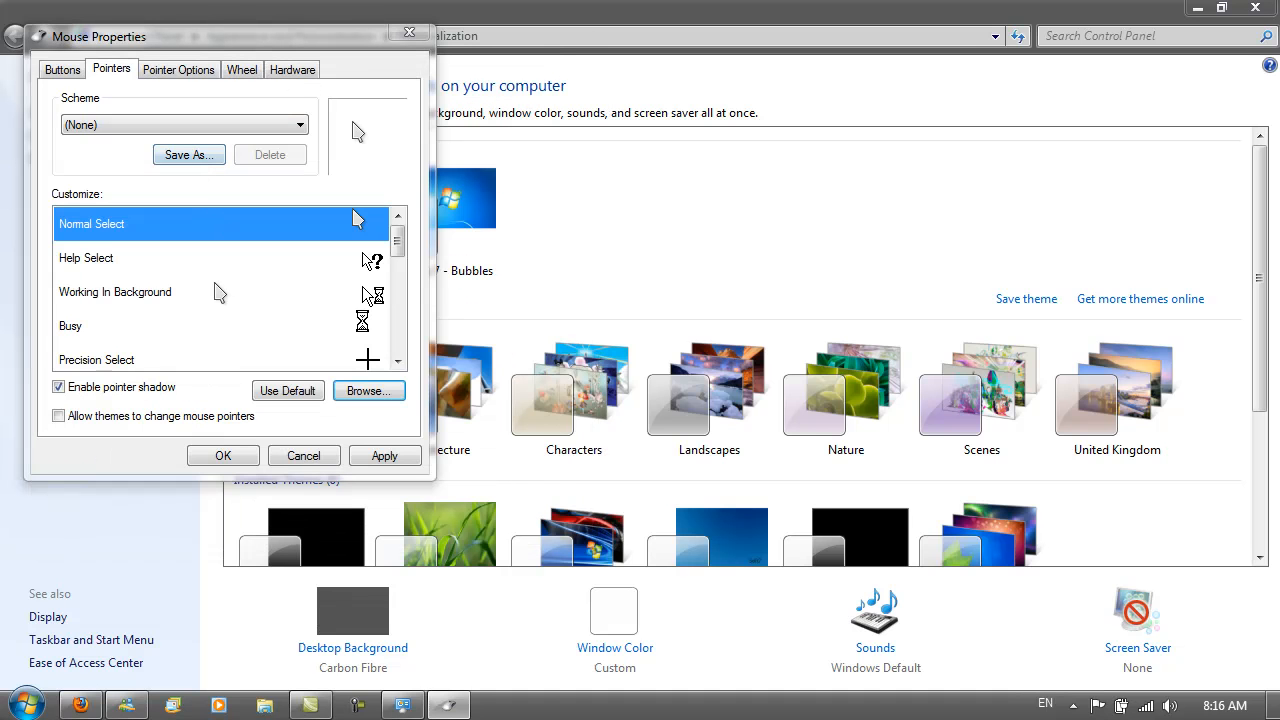
# Select Grey Tango Little from the Pointers tab's Scheme dropdown
pyautogui.scroll(-3)
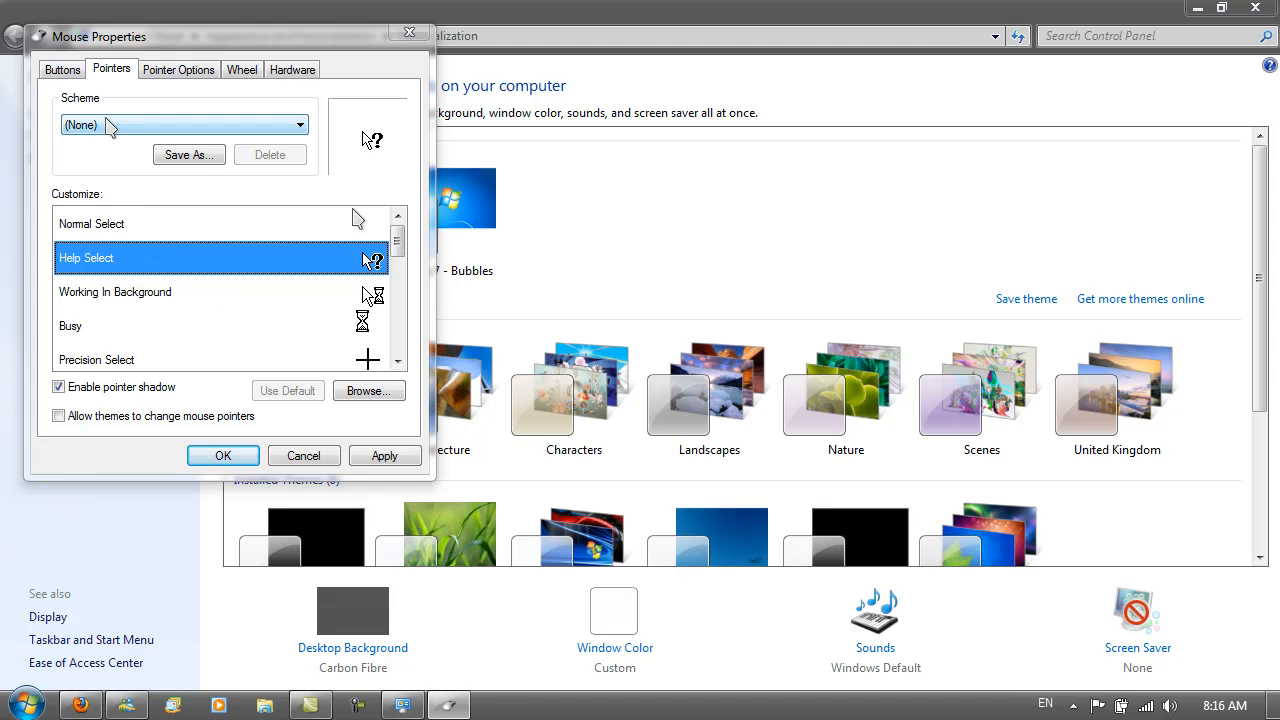
pyautogui.moveTo(158, 162)
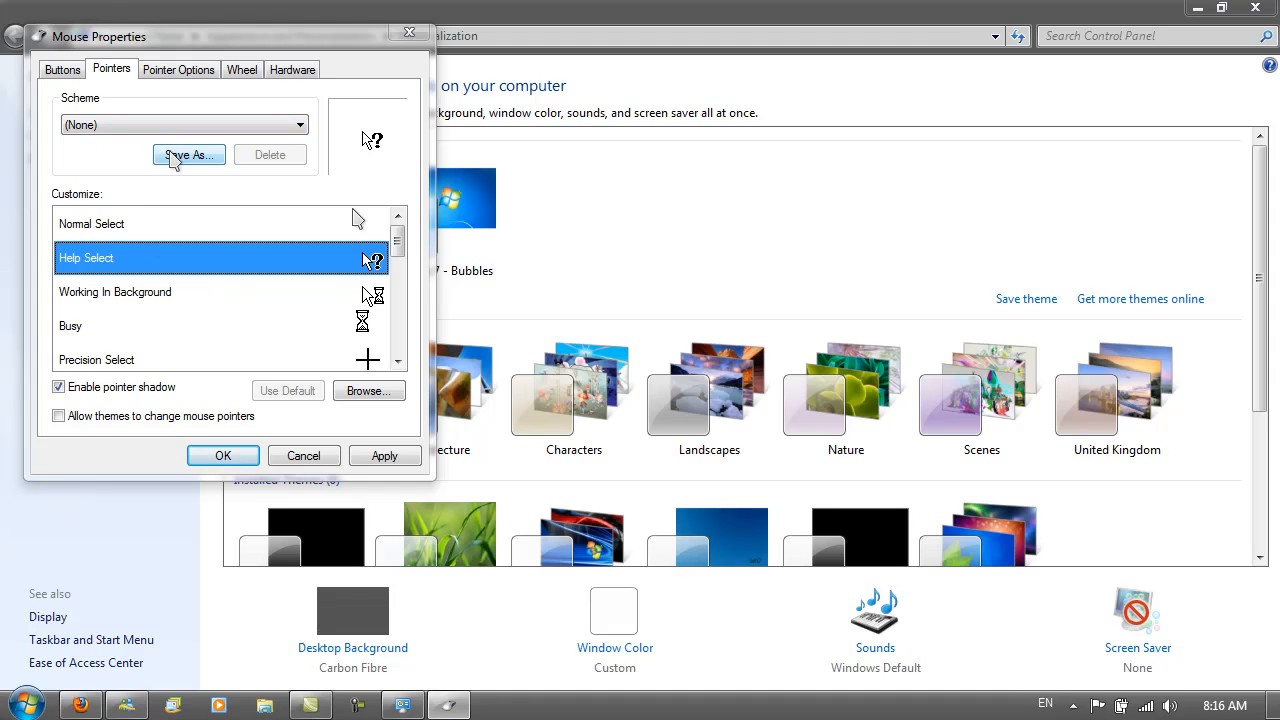
pyautogui.moveTo(428, 392)
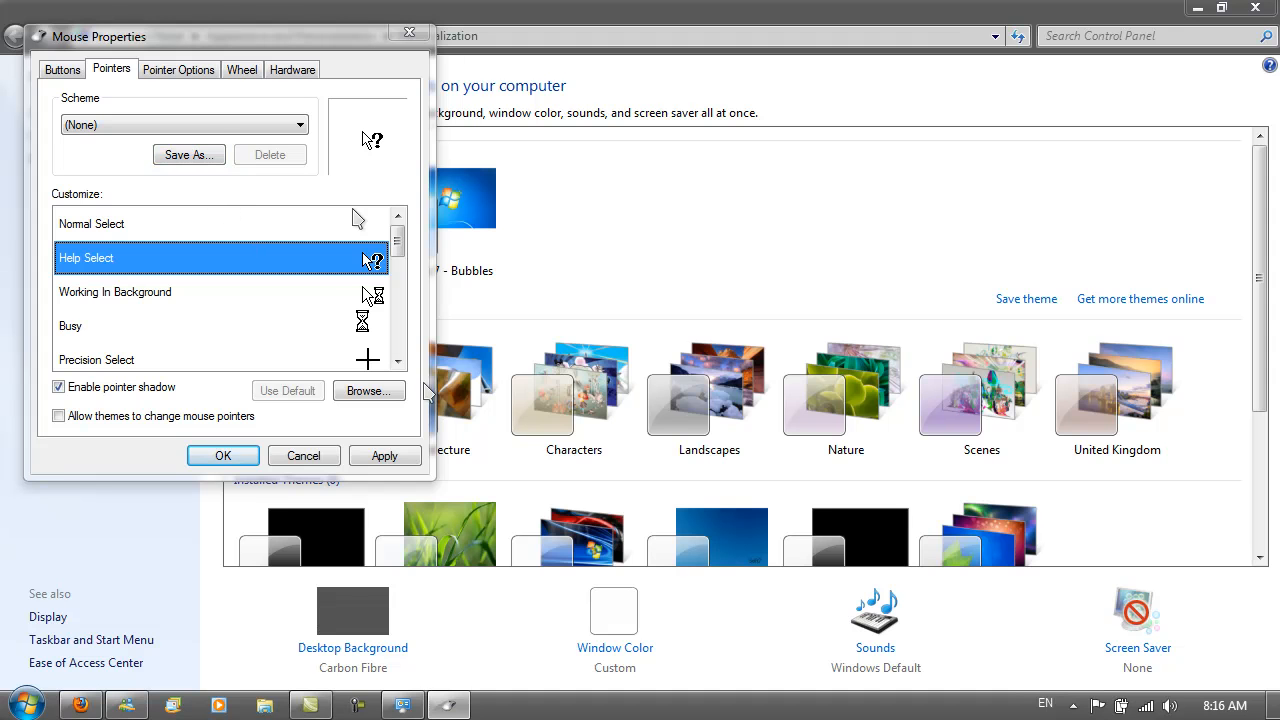
pyautogui.click(300, 124)
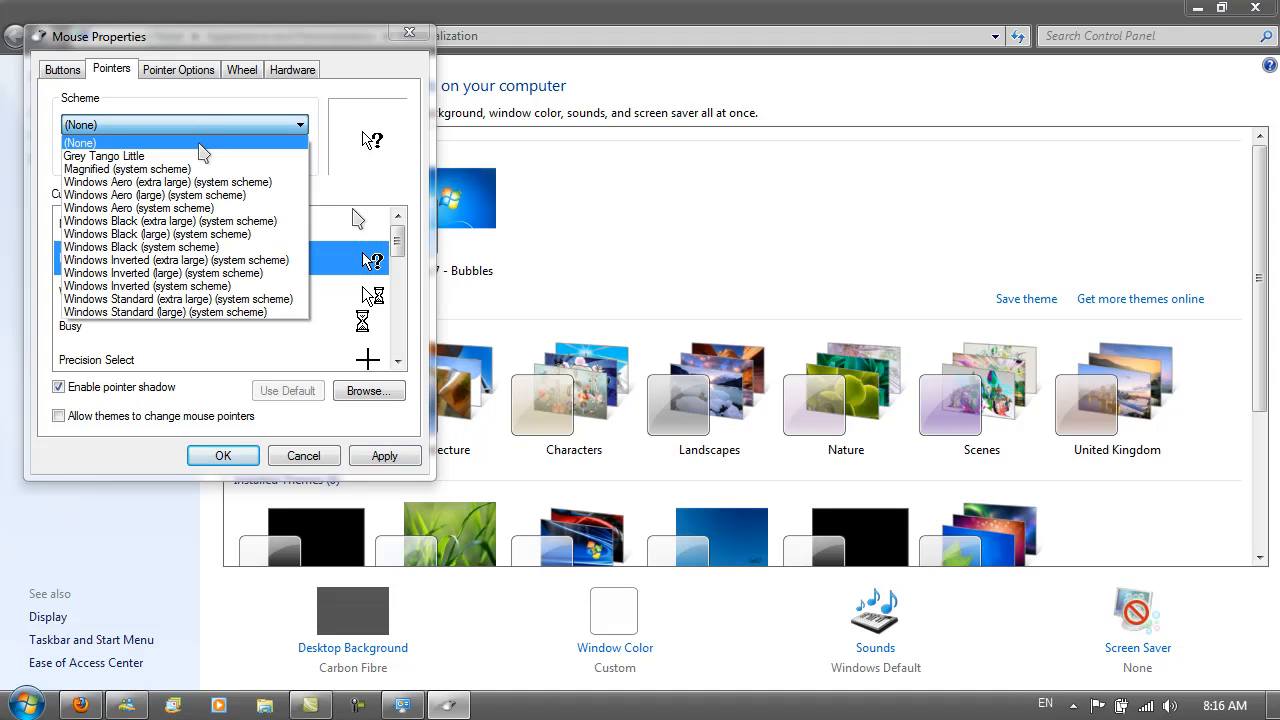
pyautogui.moveTo(152, 158)
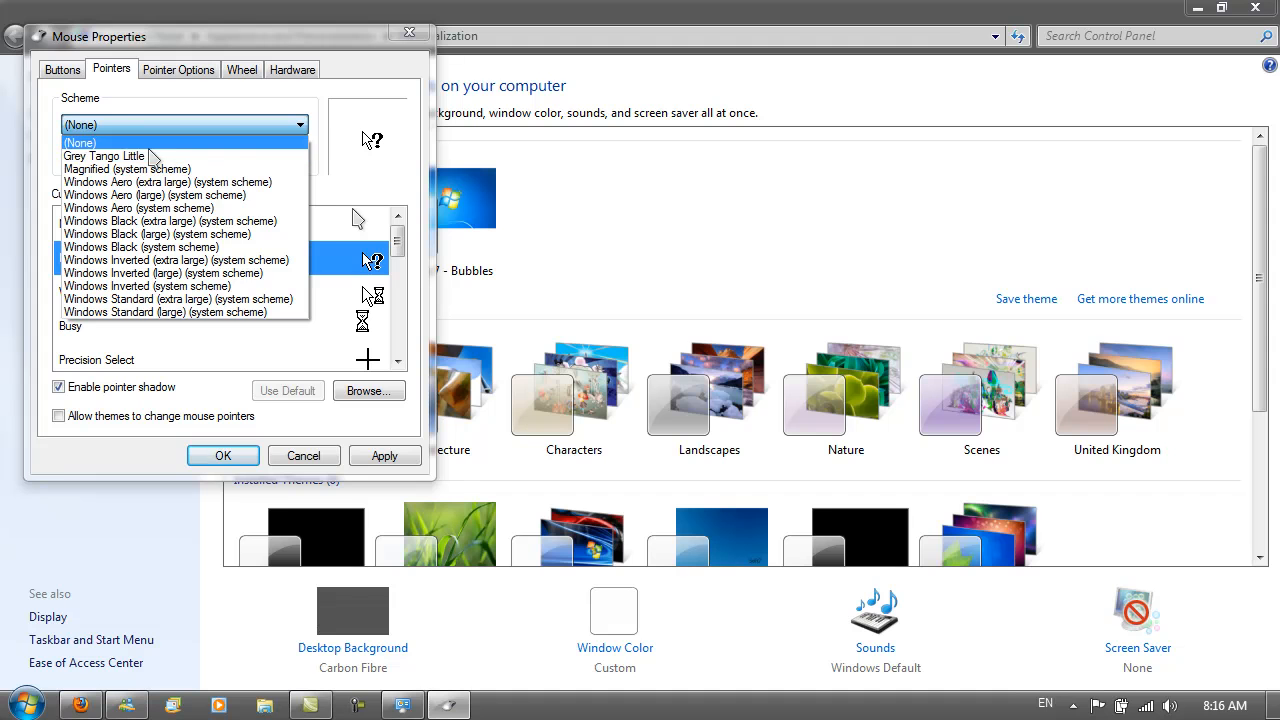
pyautogui.click(104, 156)
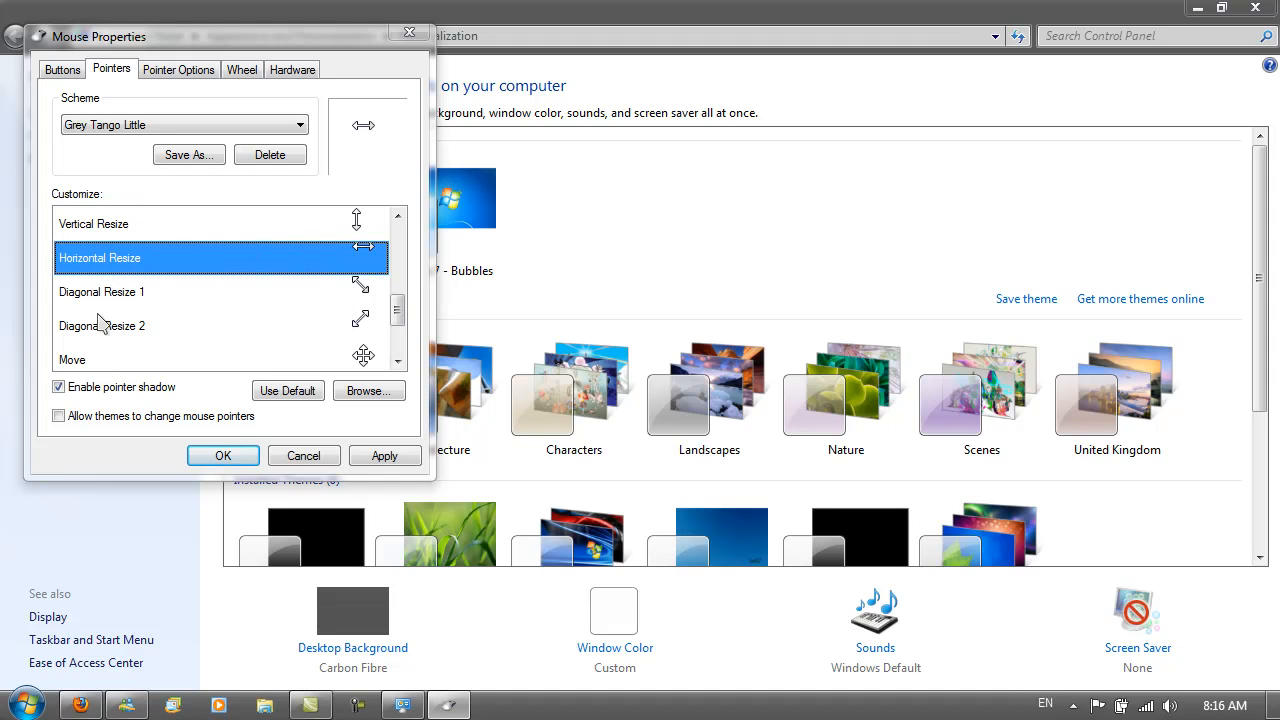
pyautogui.moveTo(130, 340)
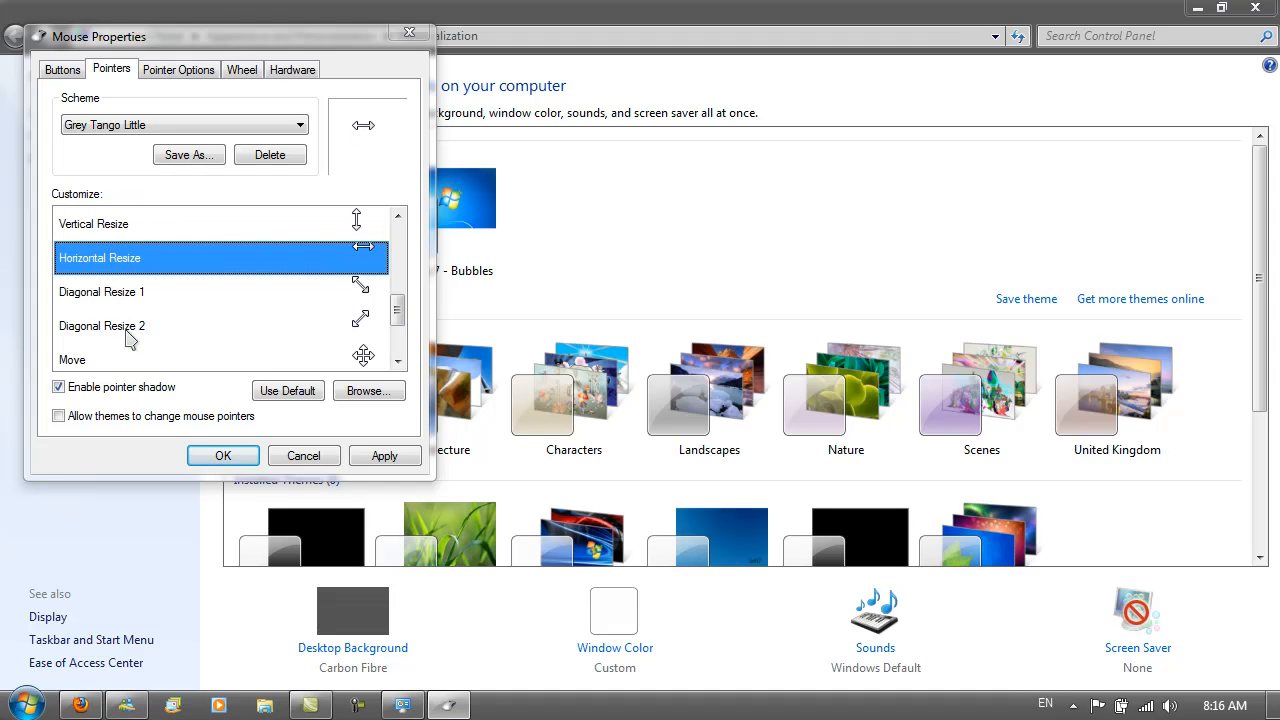
pyautogui.moveTo(120, 373)
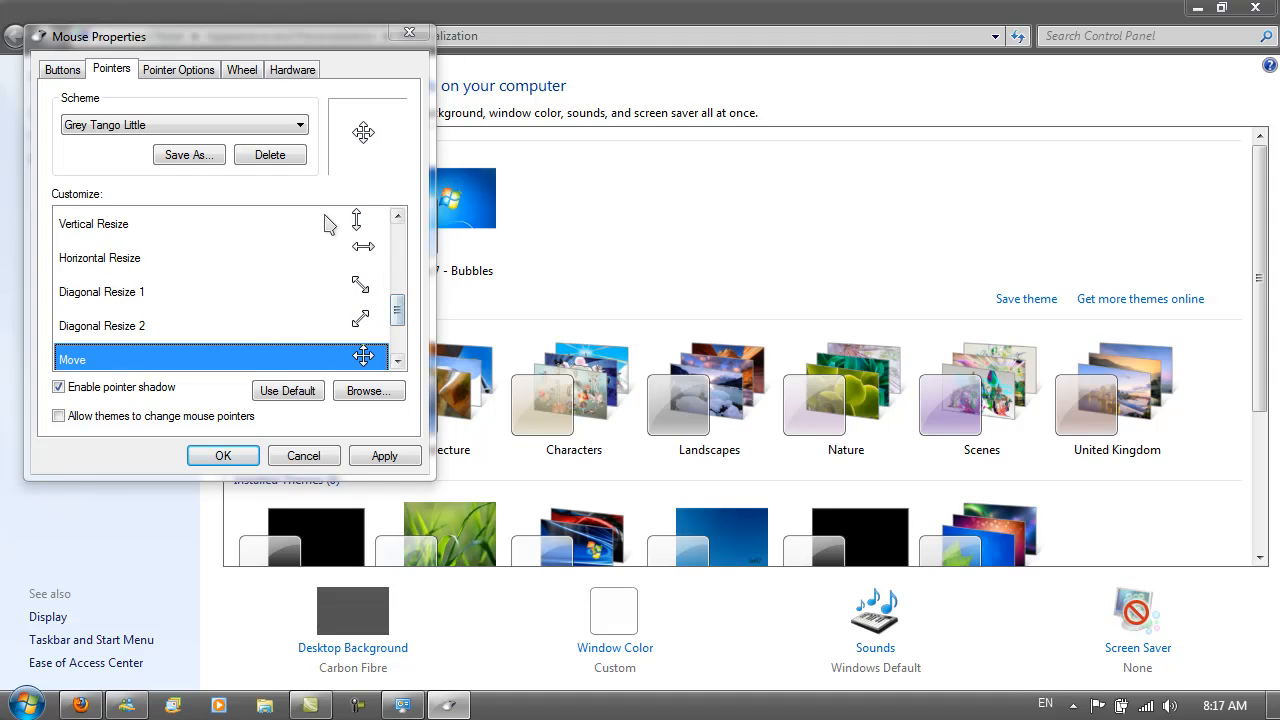
pyautogui.moveTo(333, 278)
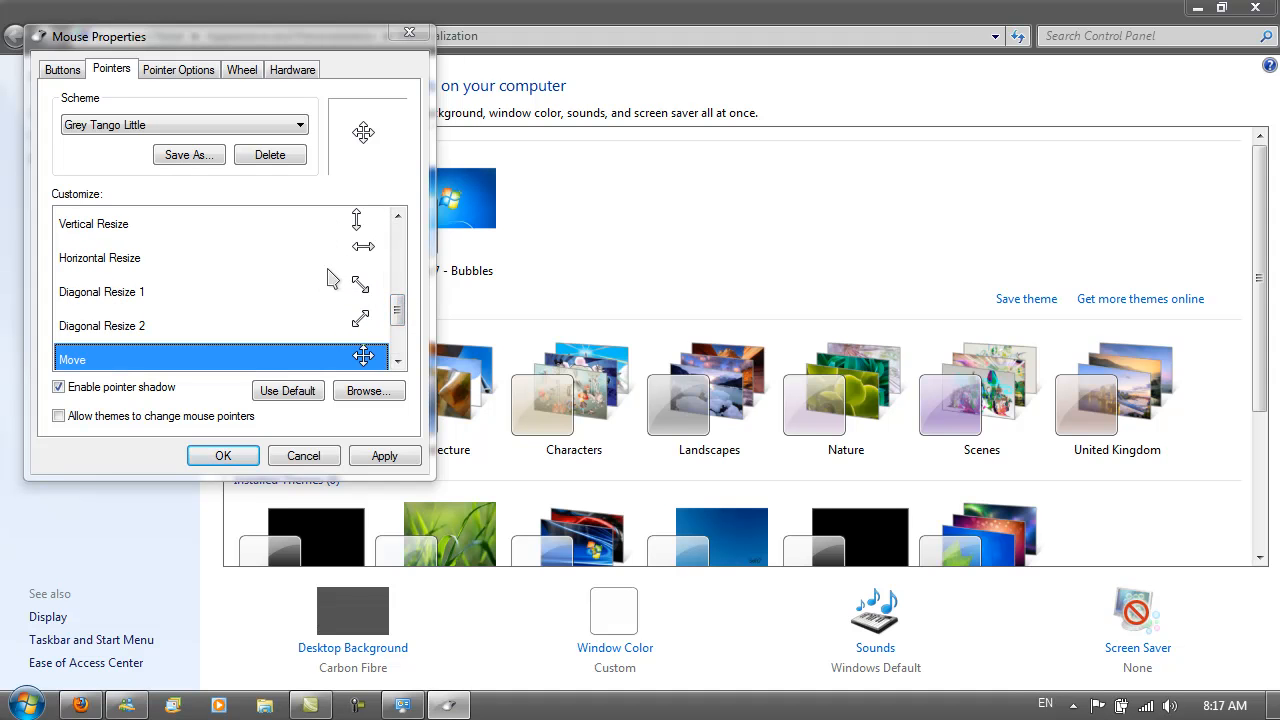
pyautogui.moveTo(322, 237)
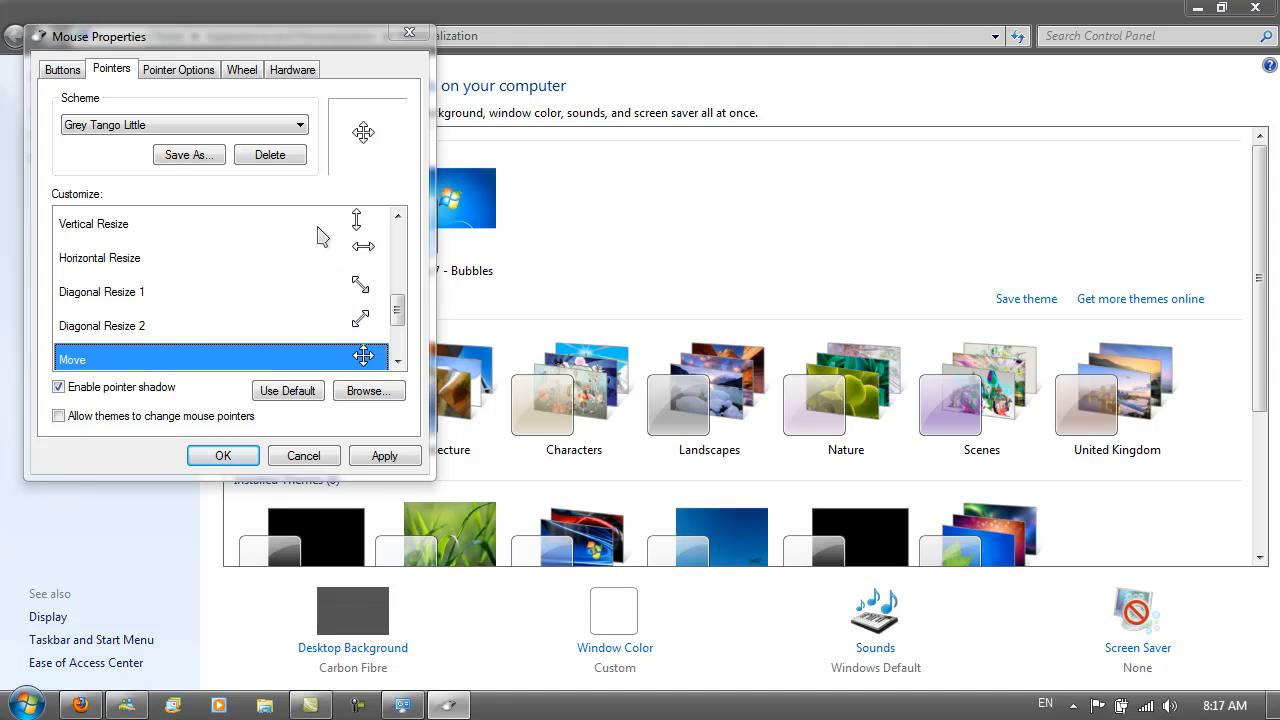
pyautogui.moveTo(317, 225)
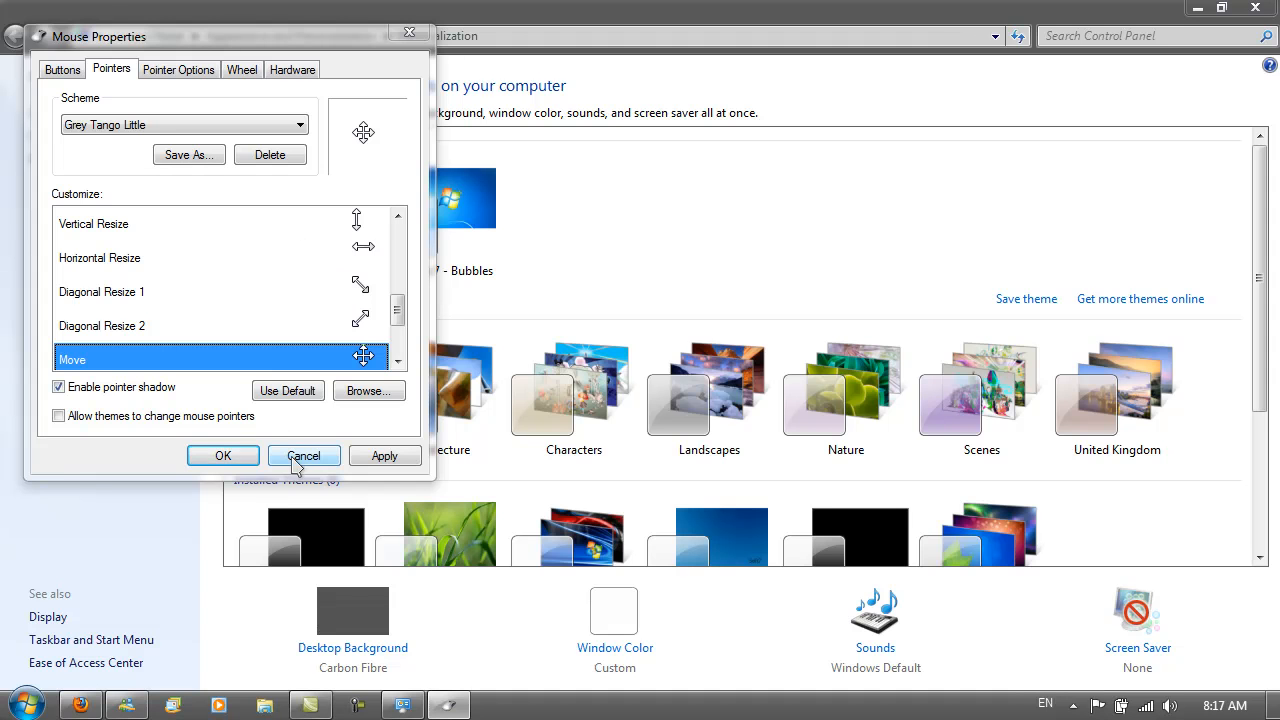
# Cancel out of Mouse Properties after reviewing the Grey Tango Little cursors
pyautogui.click(303, 455)
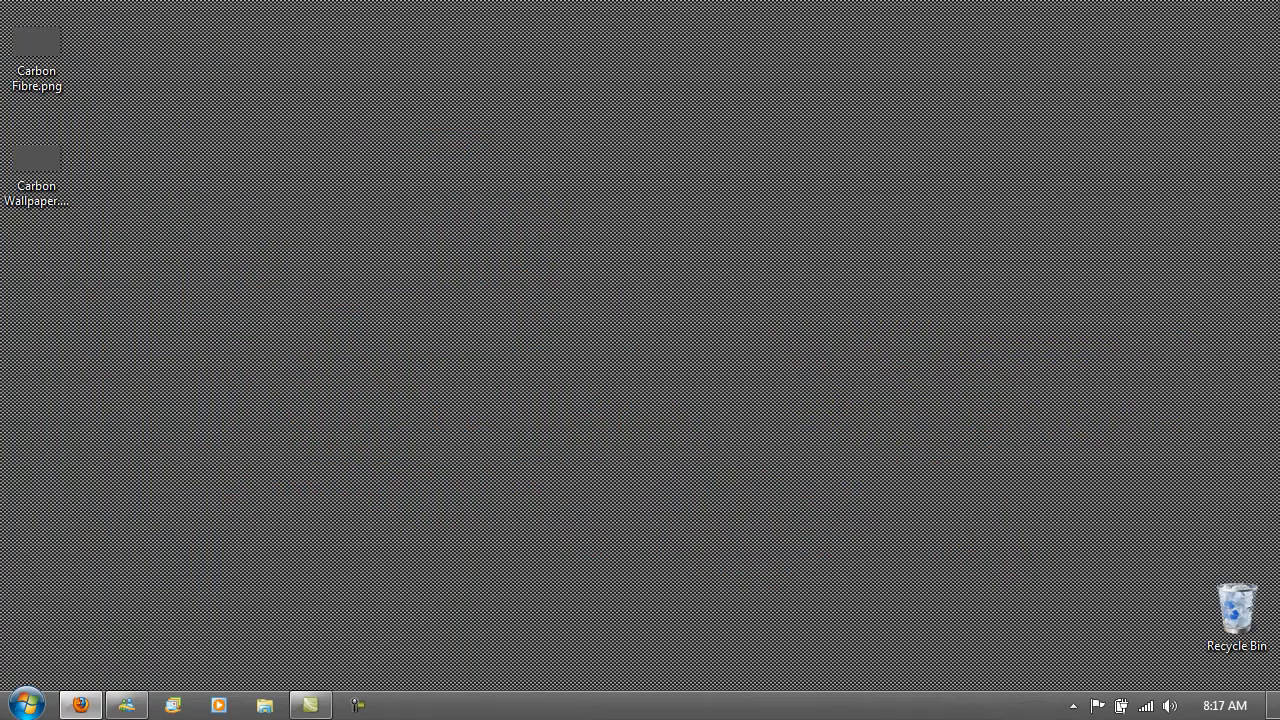
pyautogui.moveTo(490, 221)
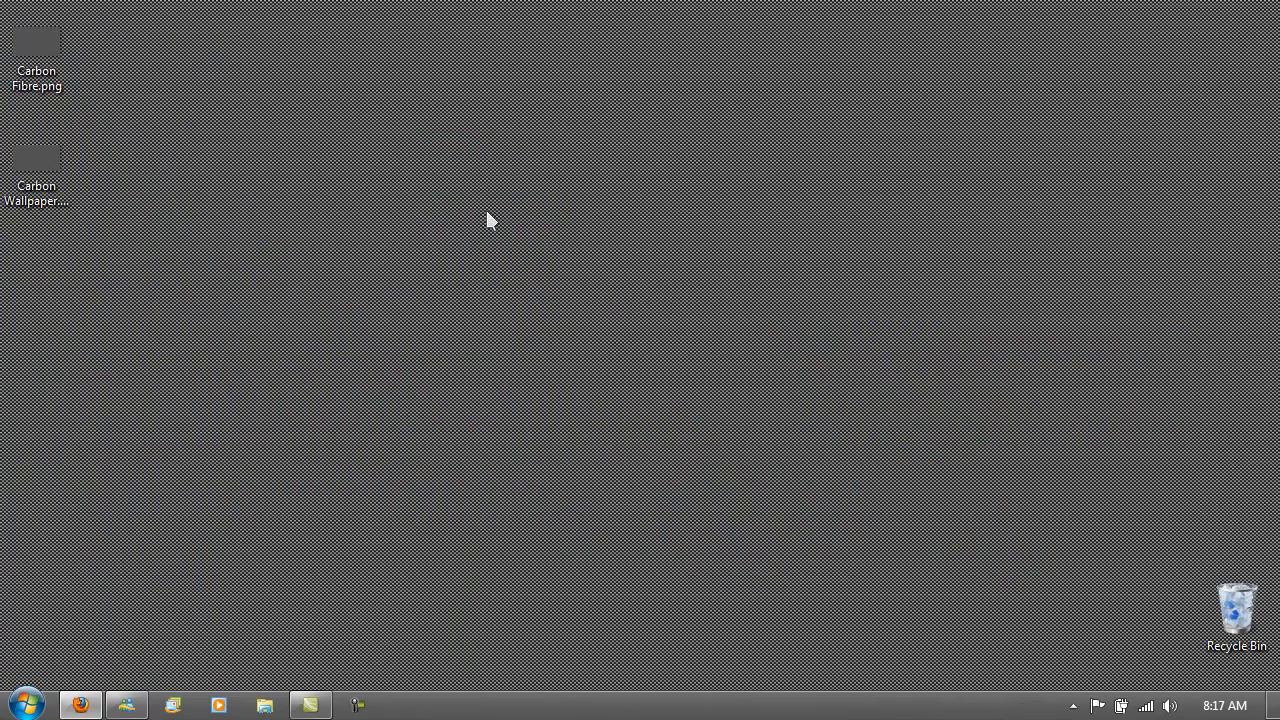